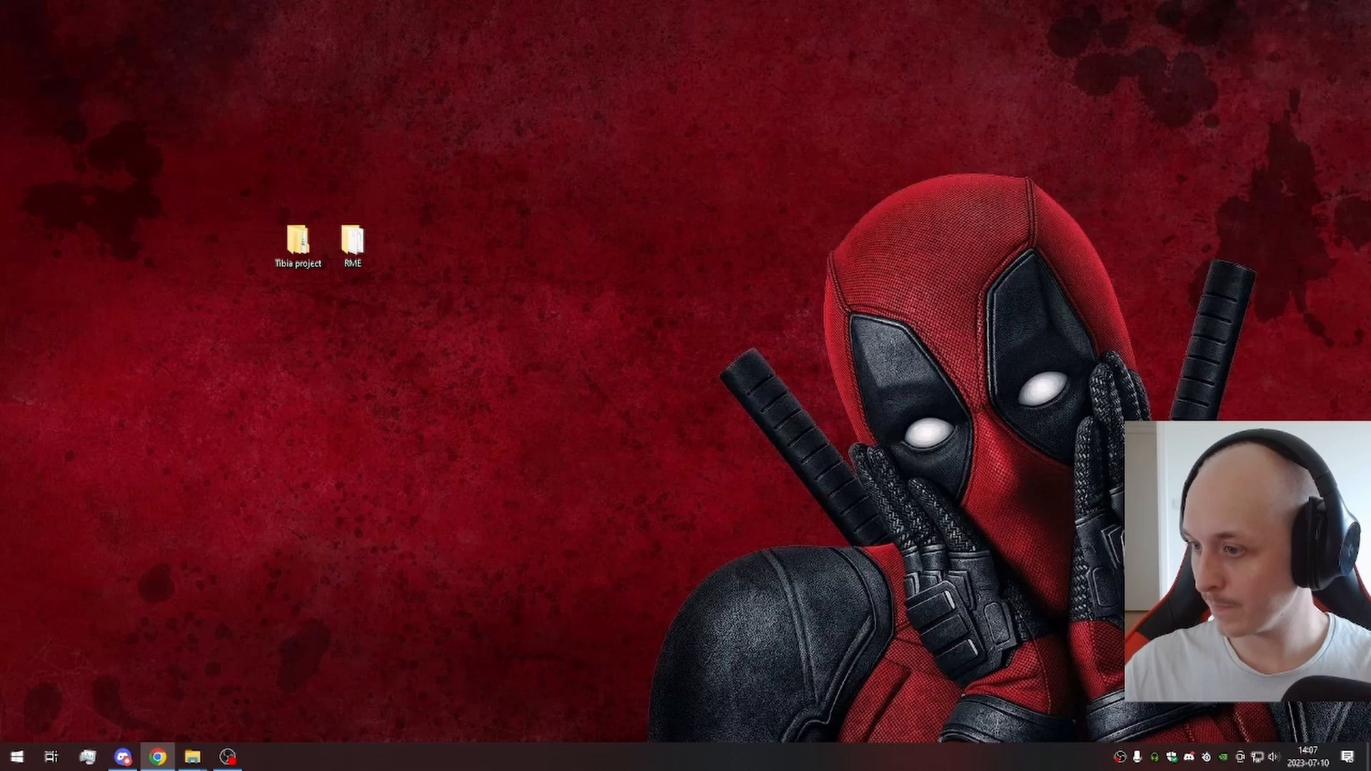
mouse_move(479, 288)
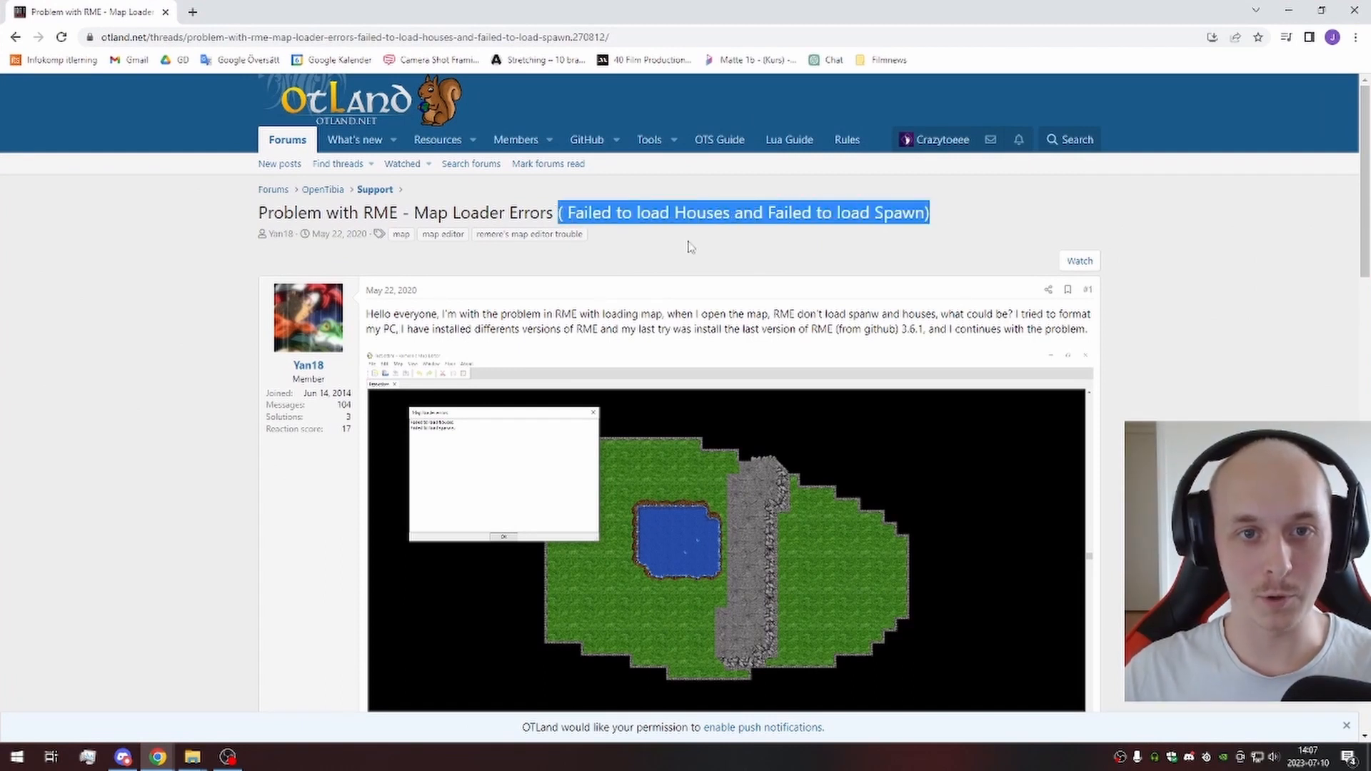
mouse_move(813, 233)
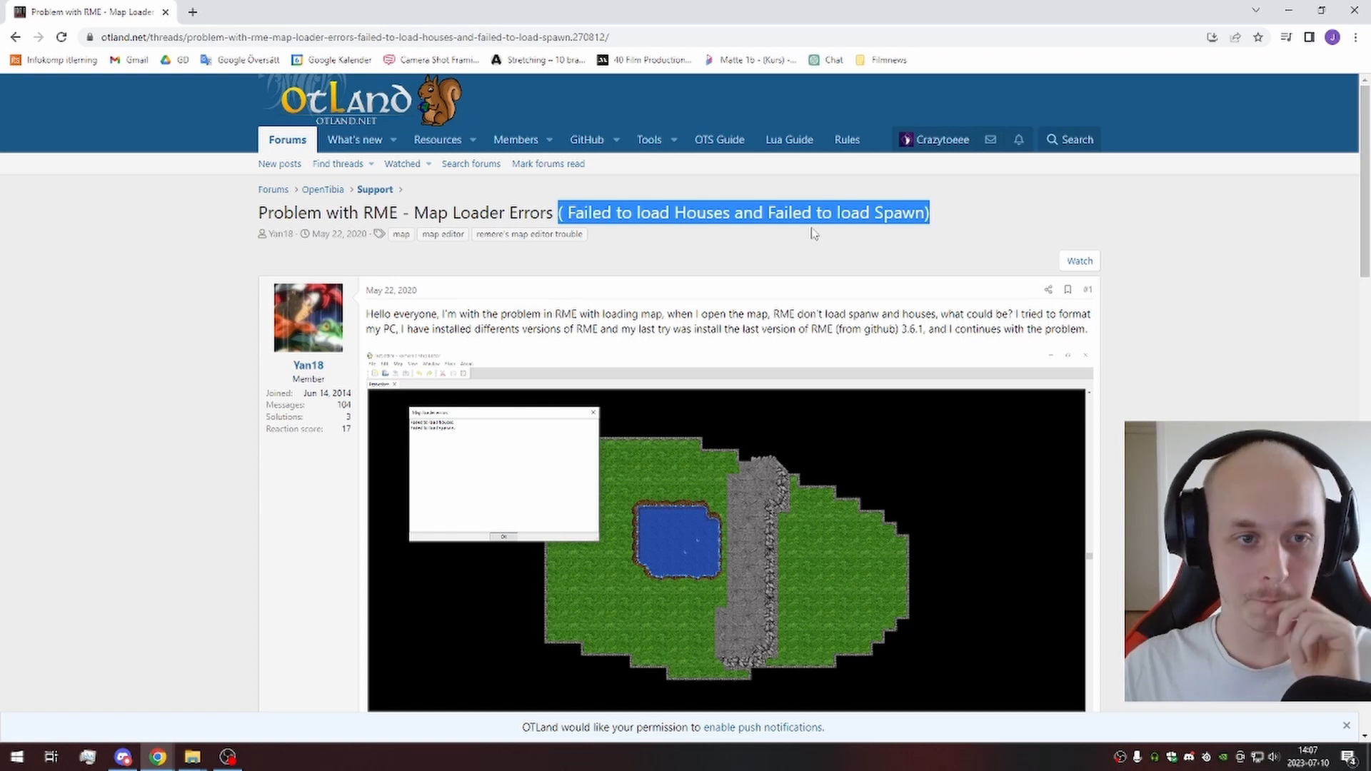
mouse_move(823, 232)
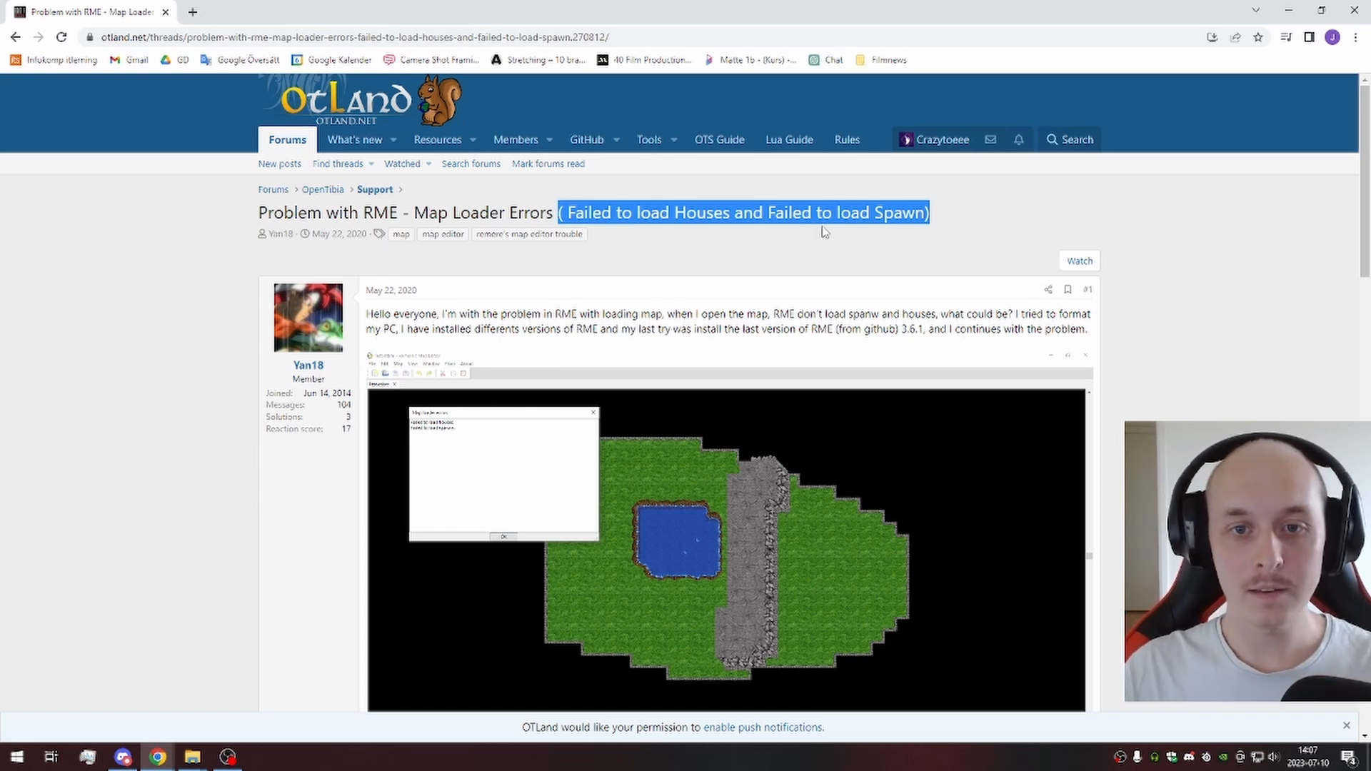
Step: Open the RME desktop folder and run RME_x64 to start Remere's Map Editor
scroll("down", 3)
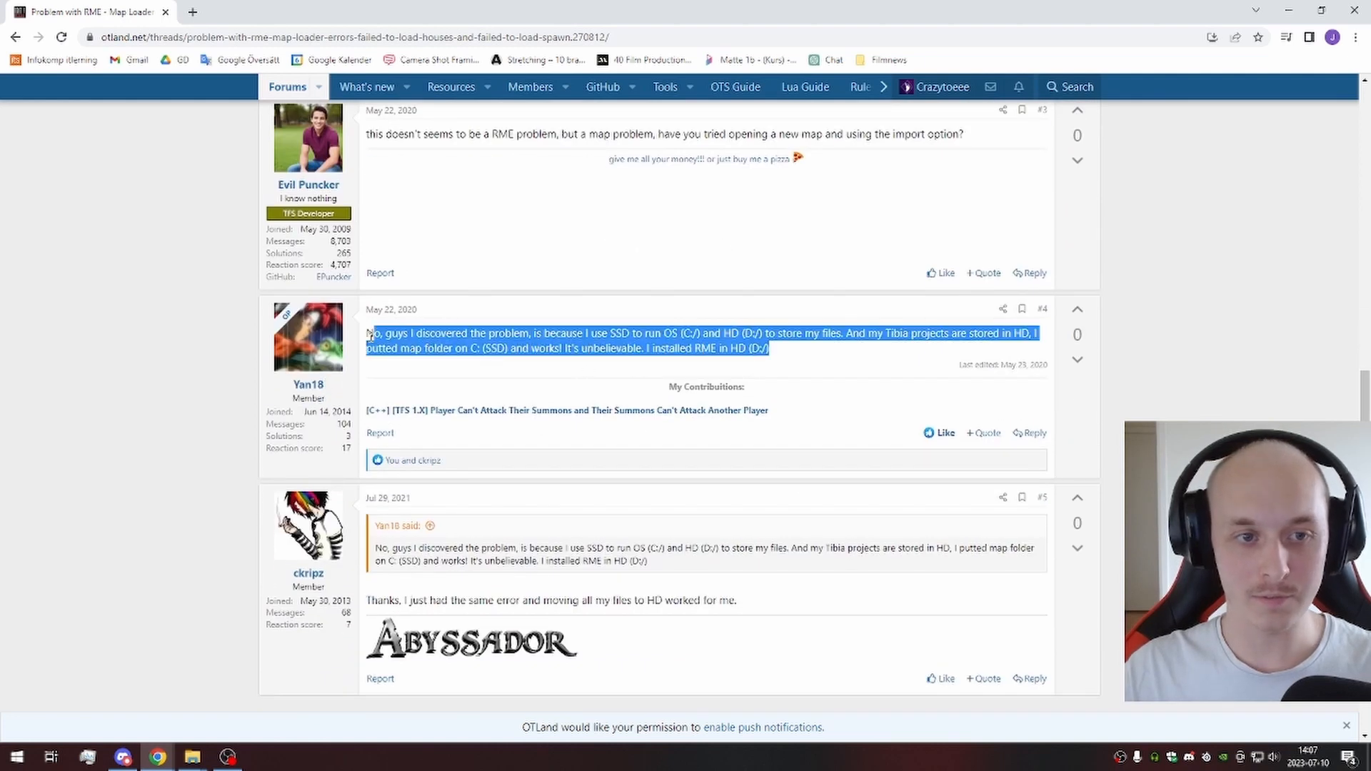
left_click(800, 355)
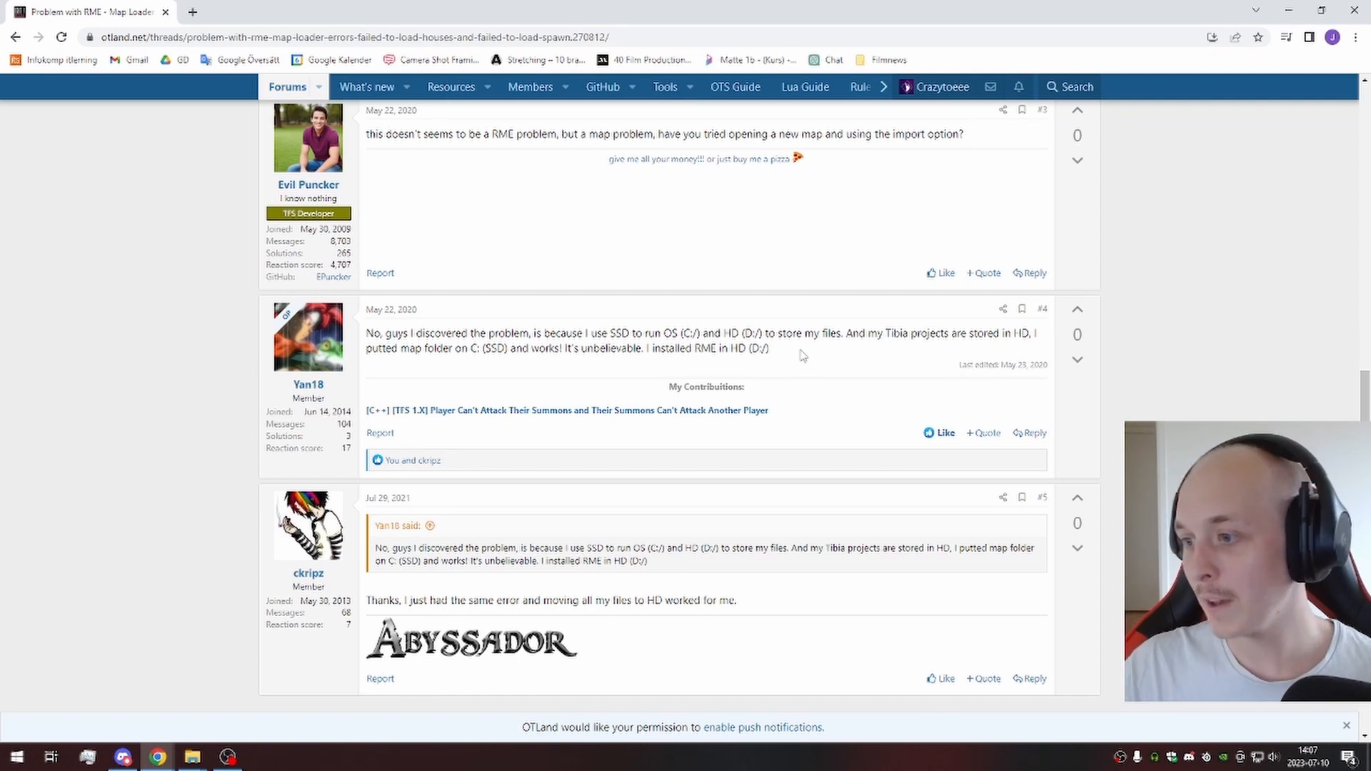
mouse_move(980, 243)
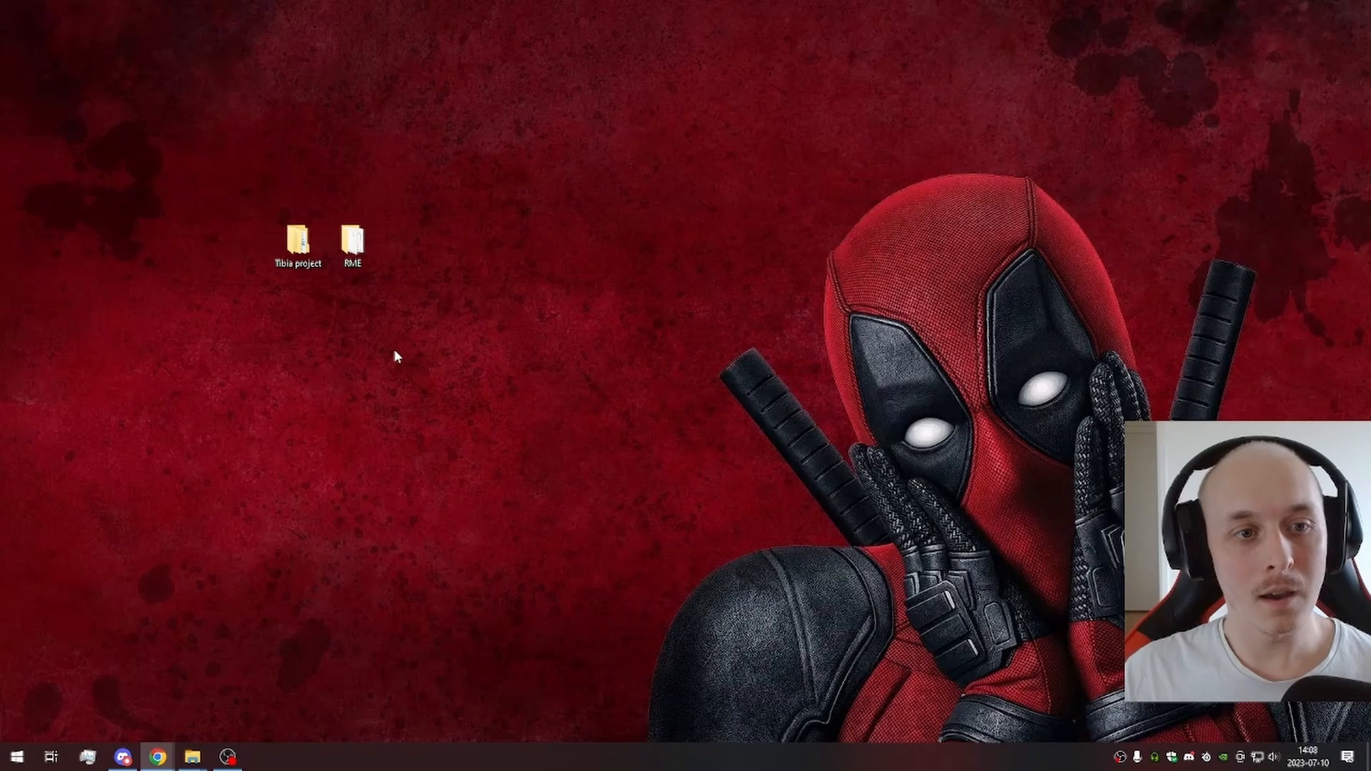
mouse_move(543, 390)
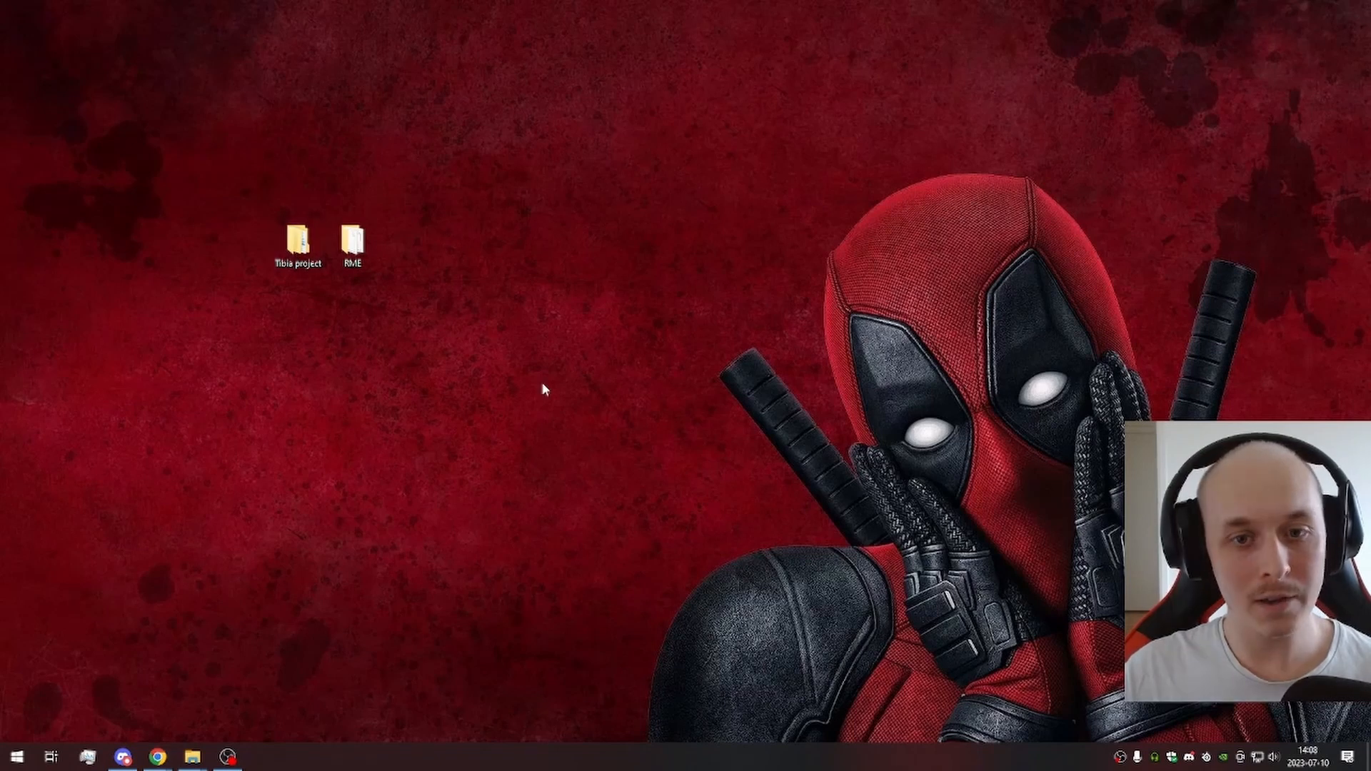
left_click(354, 241)
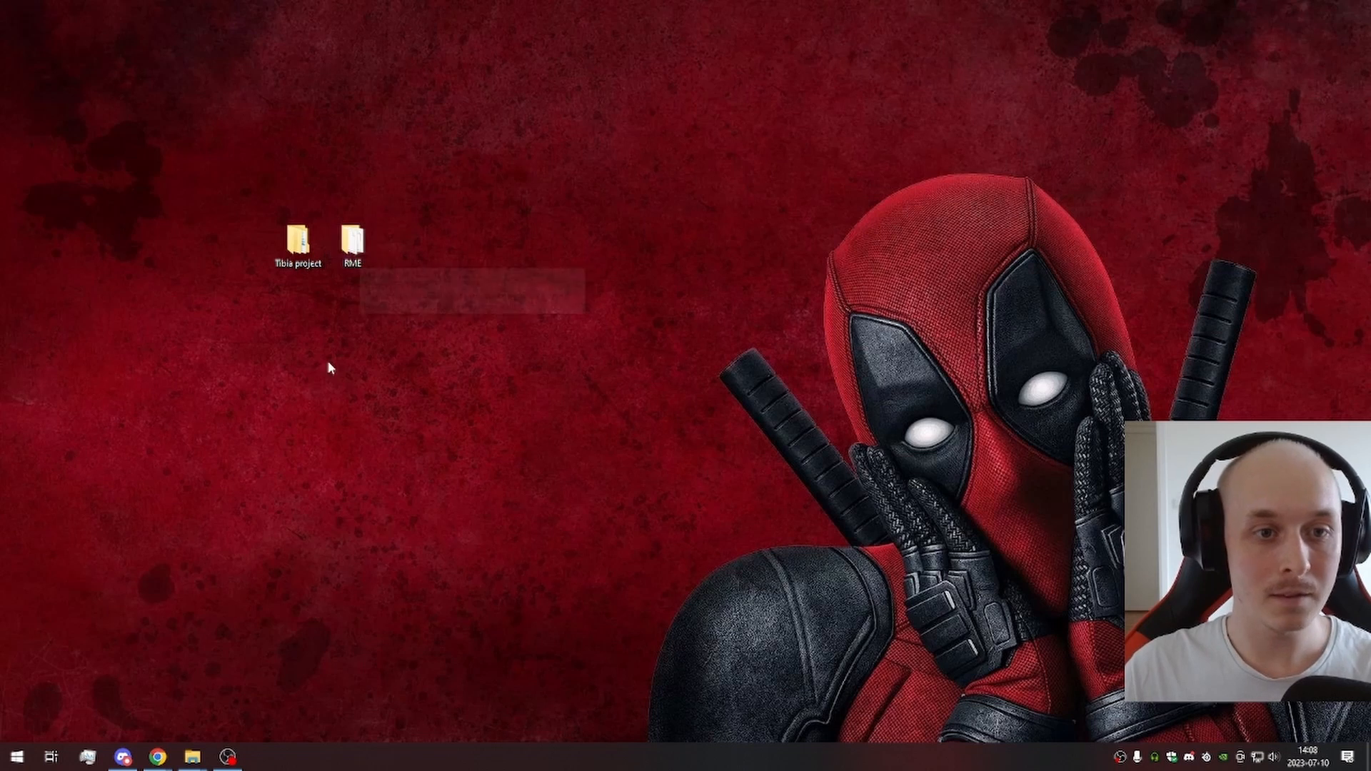
double_click(351, 245)
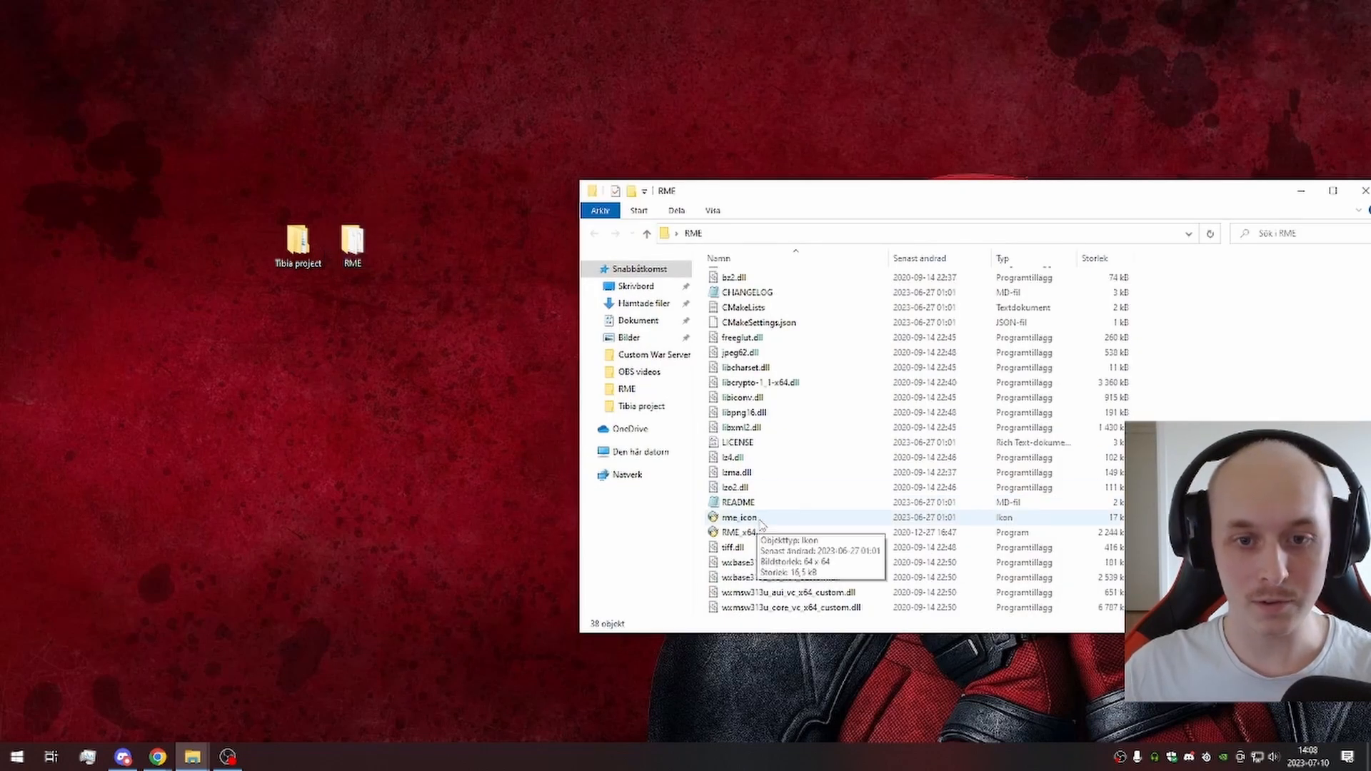
double_click(742, 533)
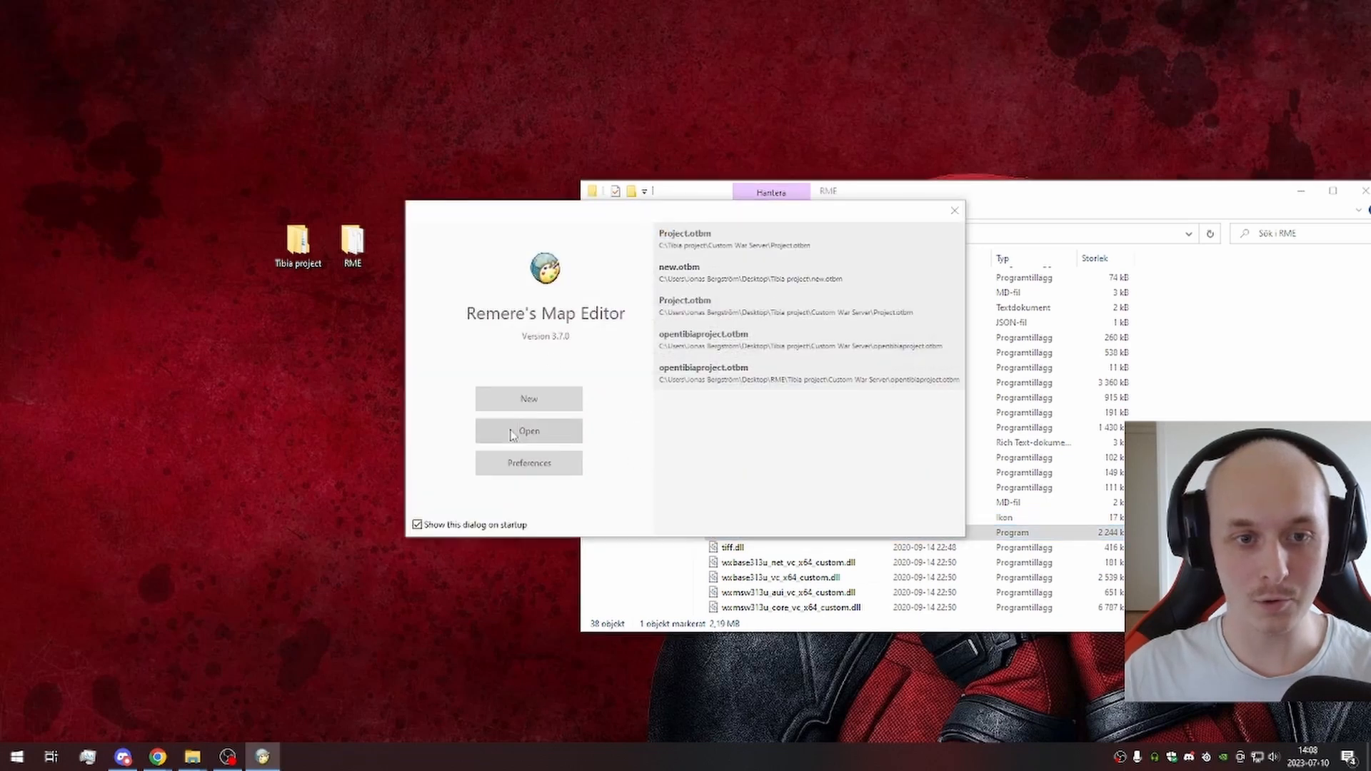
Step: Open Project.otbm from the Custom War Server folder on the desktop
left_click(528, 431)
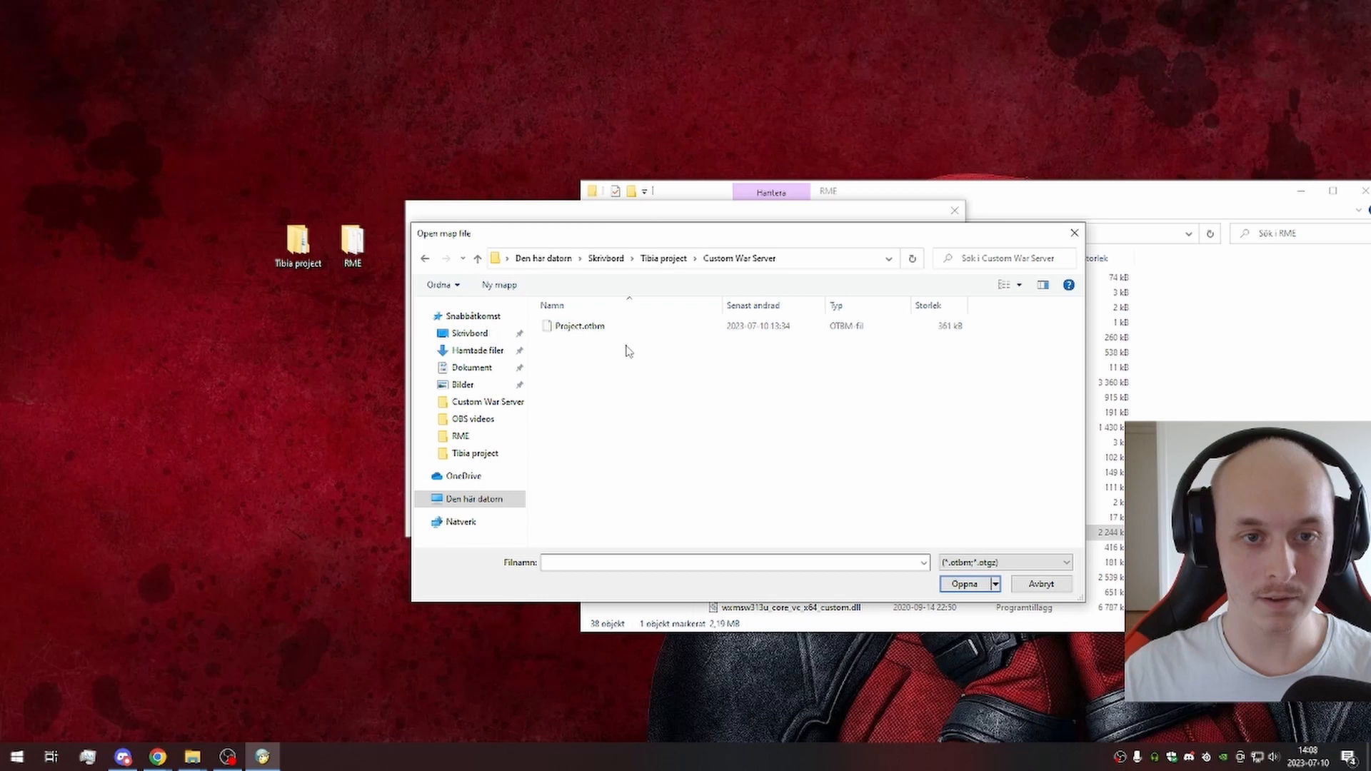
left_click(579, 325)
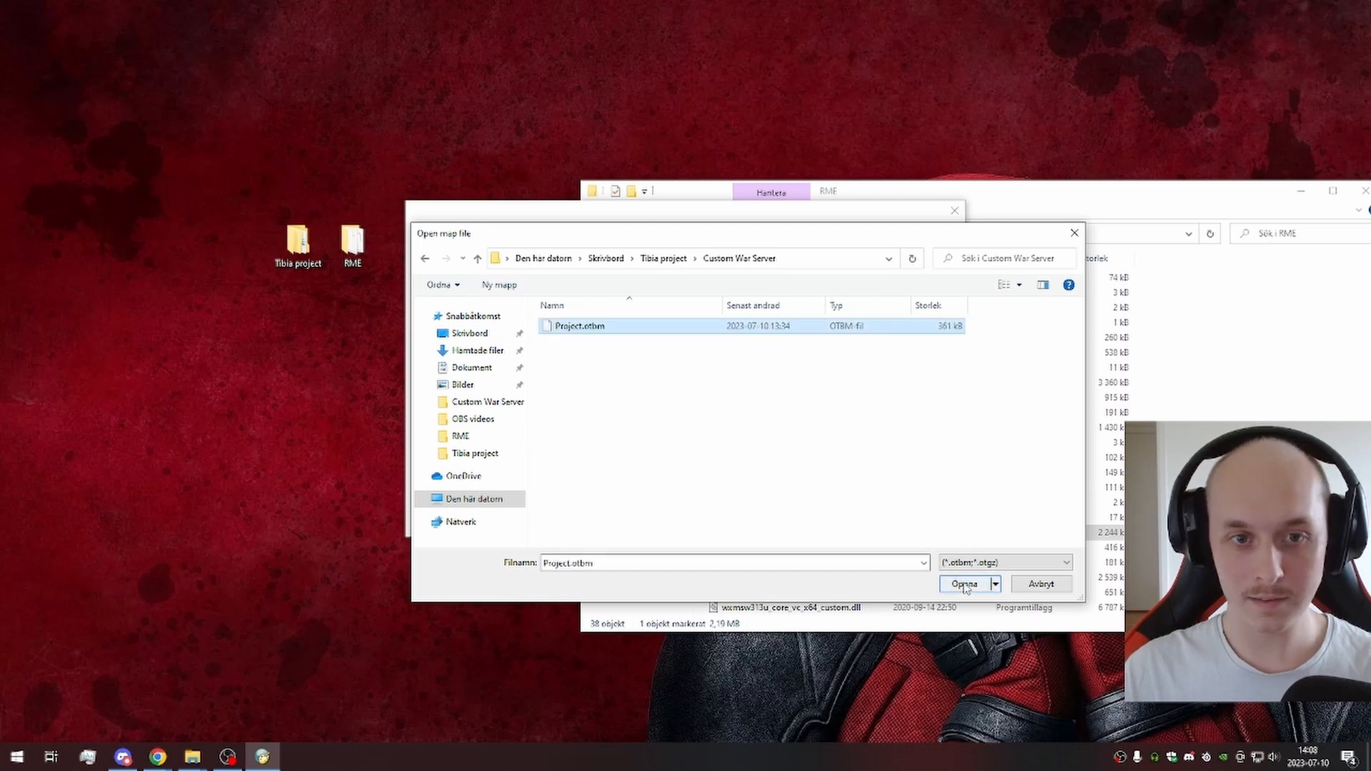
left_click(965, 585)
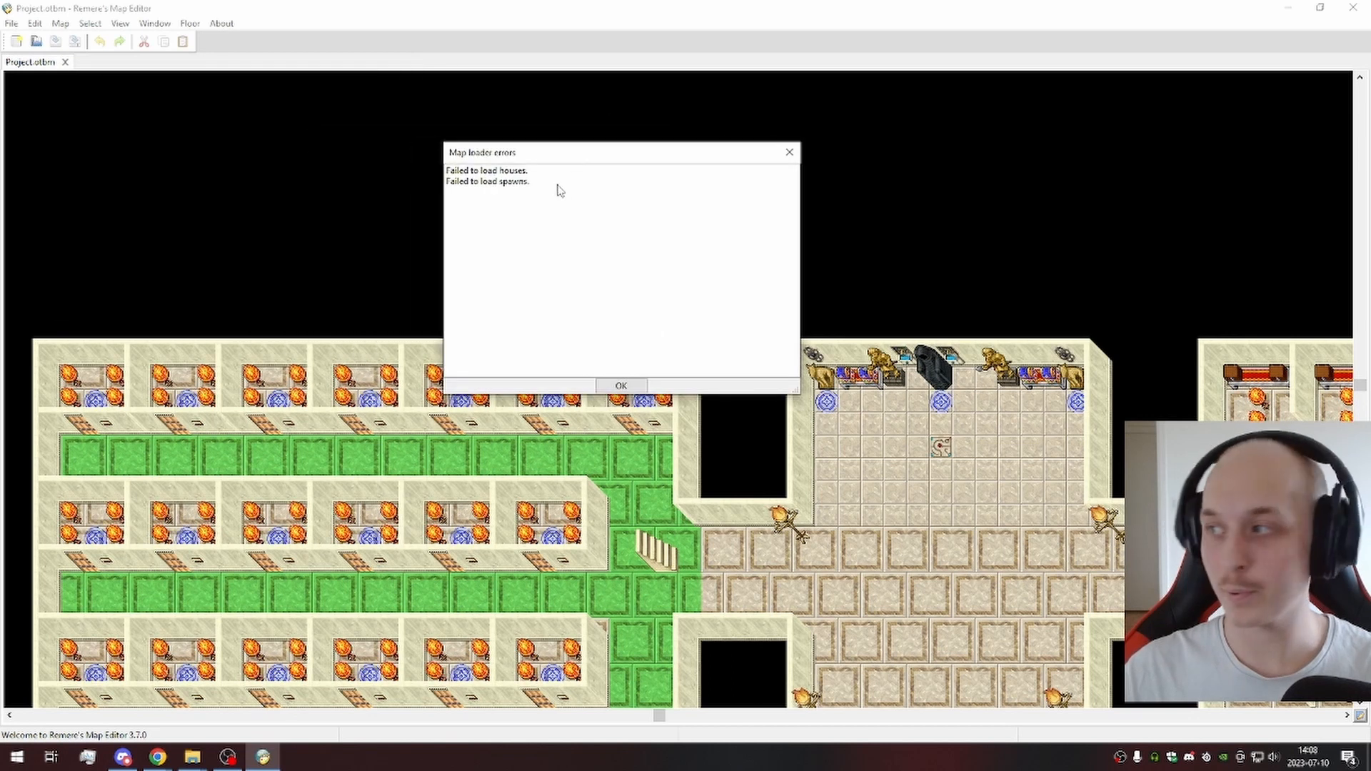
mouse_move(525, 198)
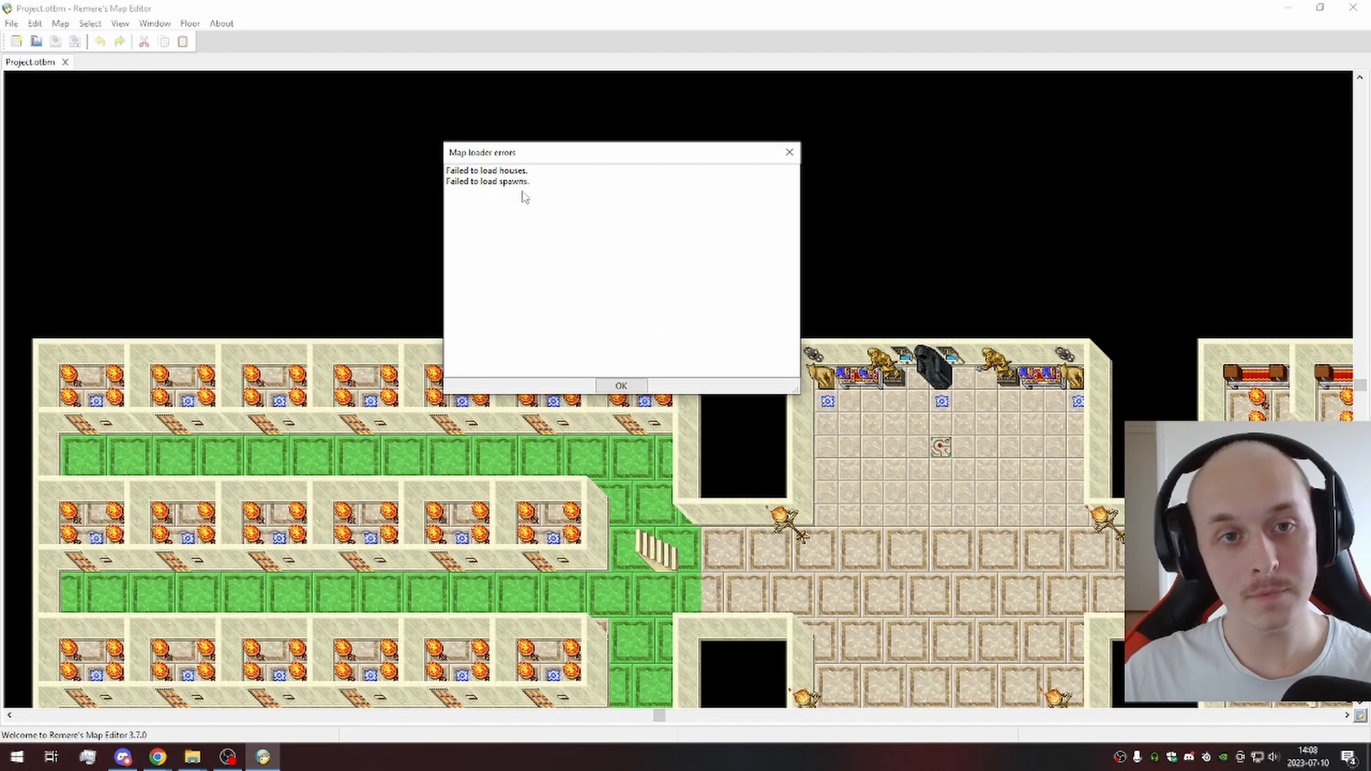
left_click(487, 181)
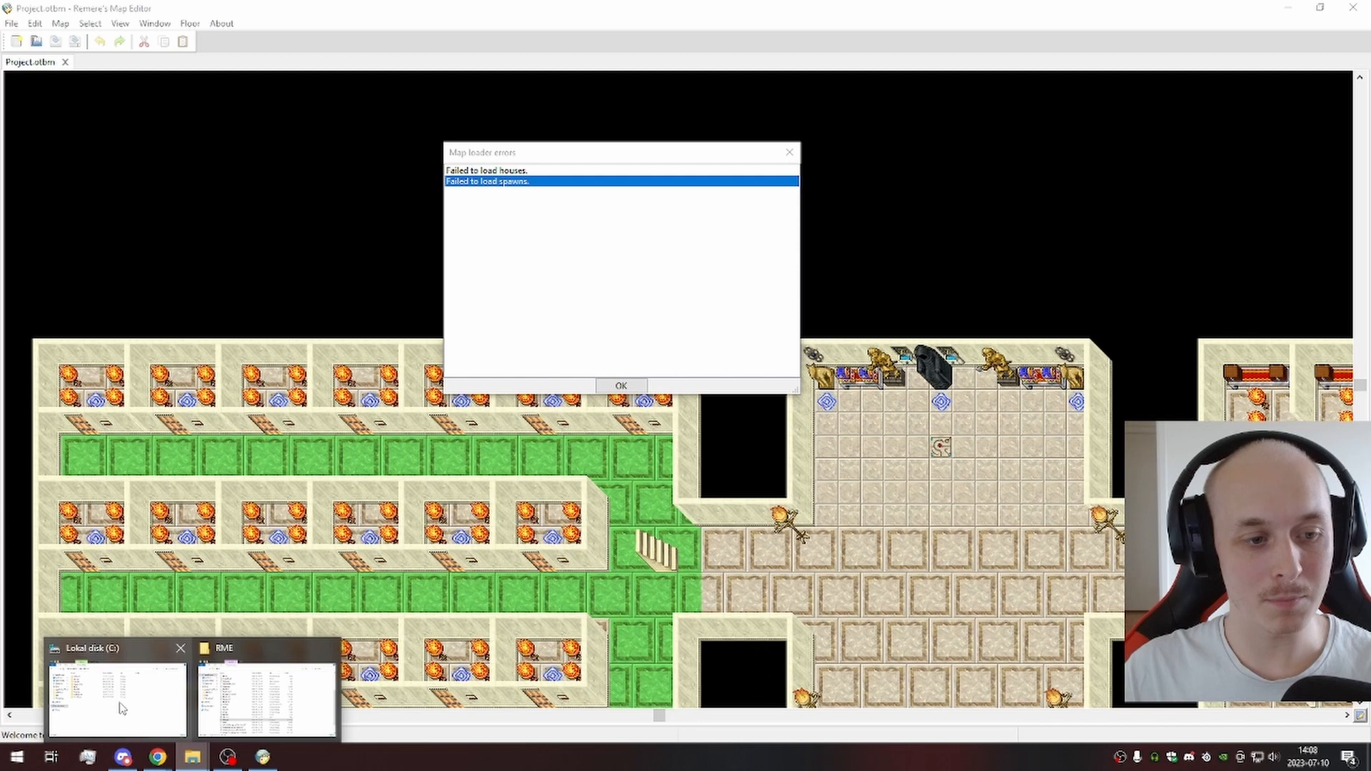
Step: Move the Tibia project and RME folders from the desktop into Lokal disk (C:)
left_click(114, 690)
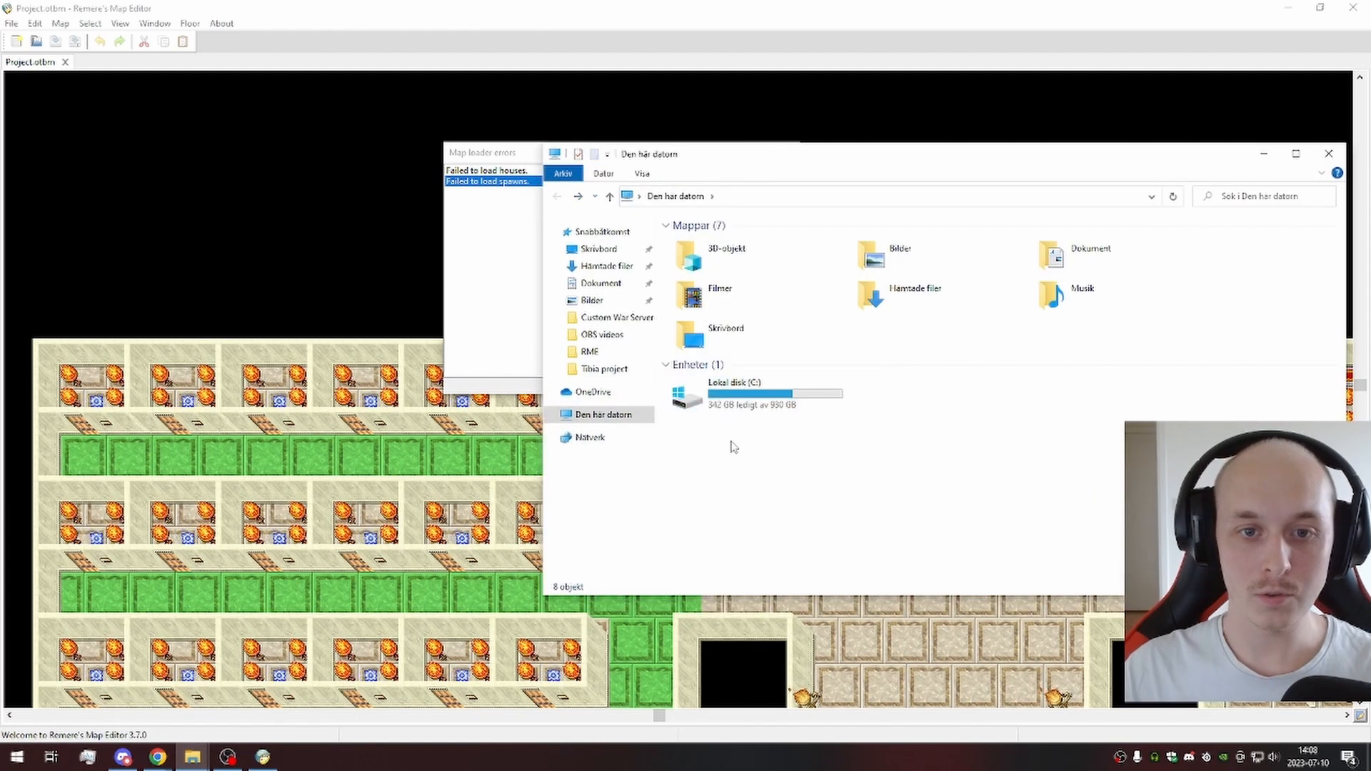
mouse_move(749, 394)
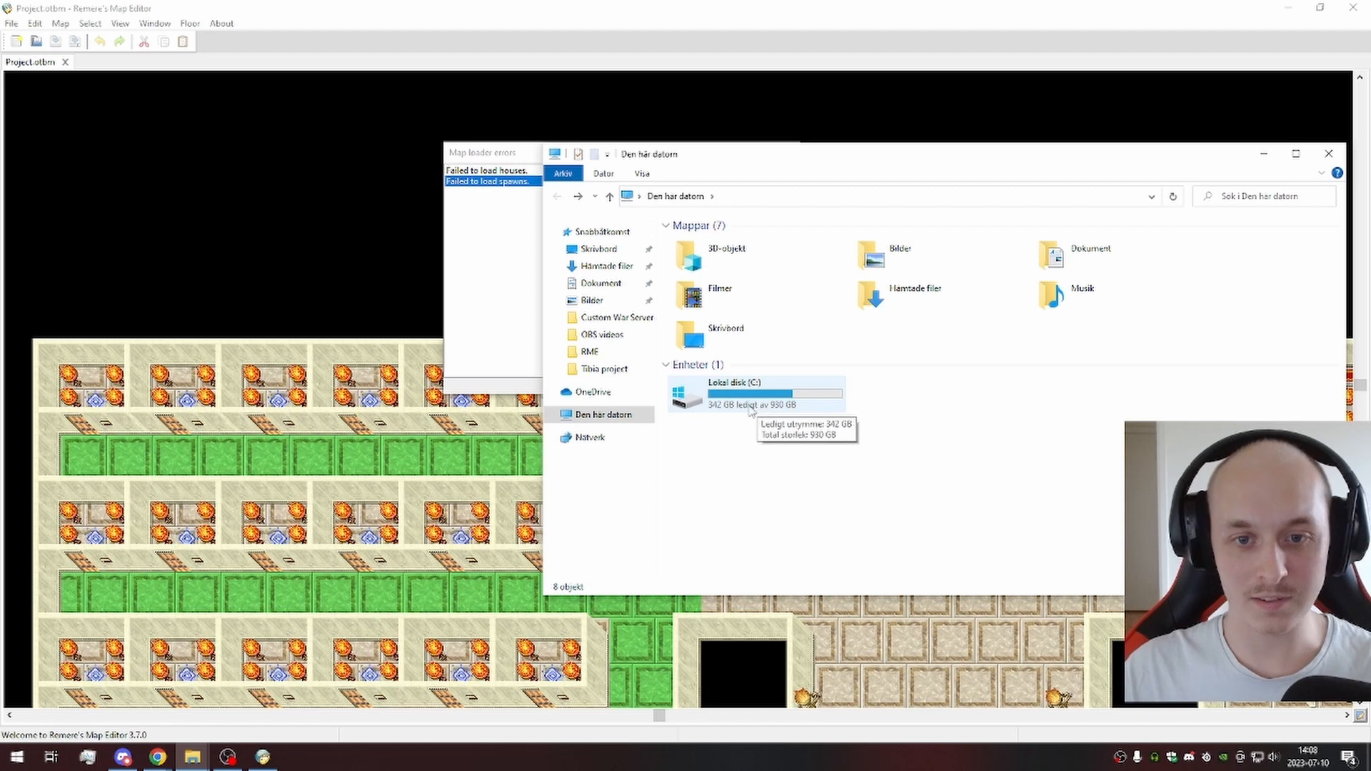
mouse_move(787, 462)
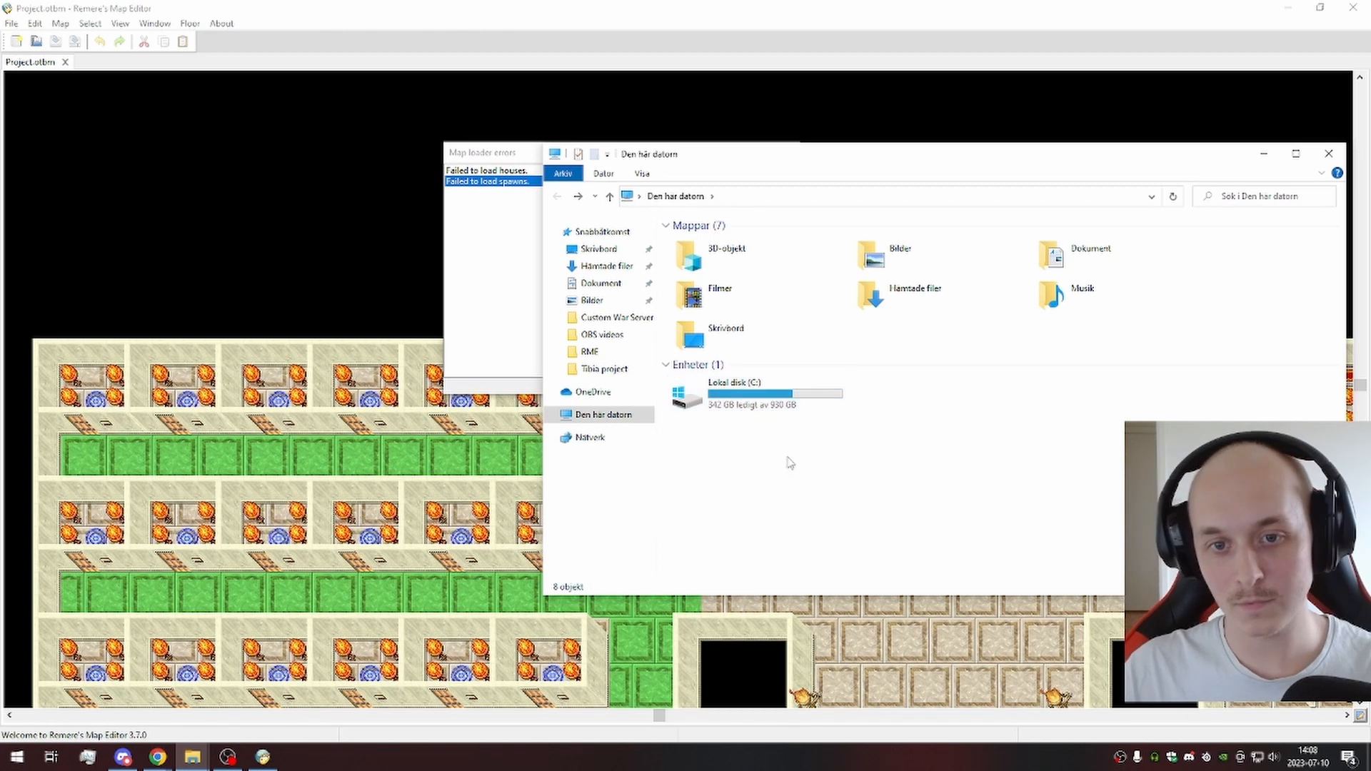
double_click(736, 395)
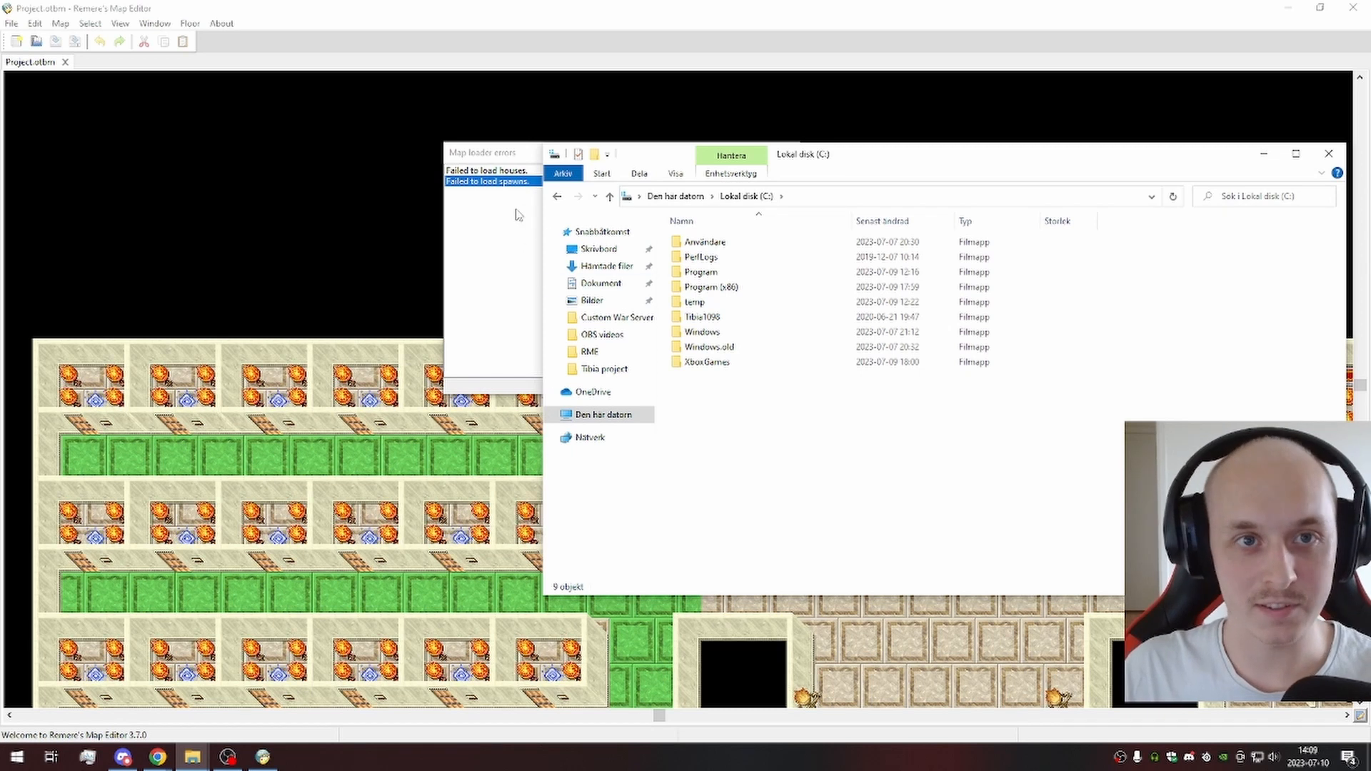
left_click(1328, 155)
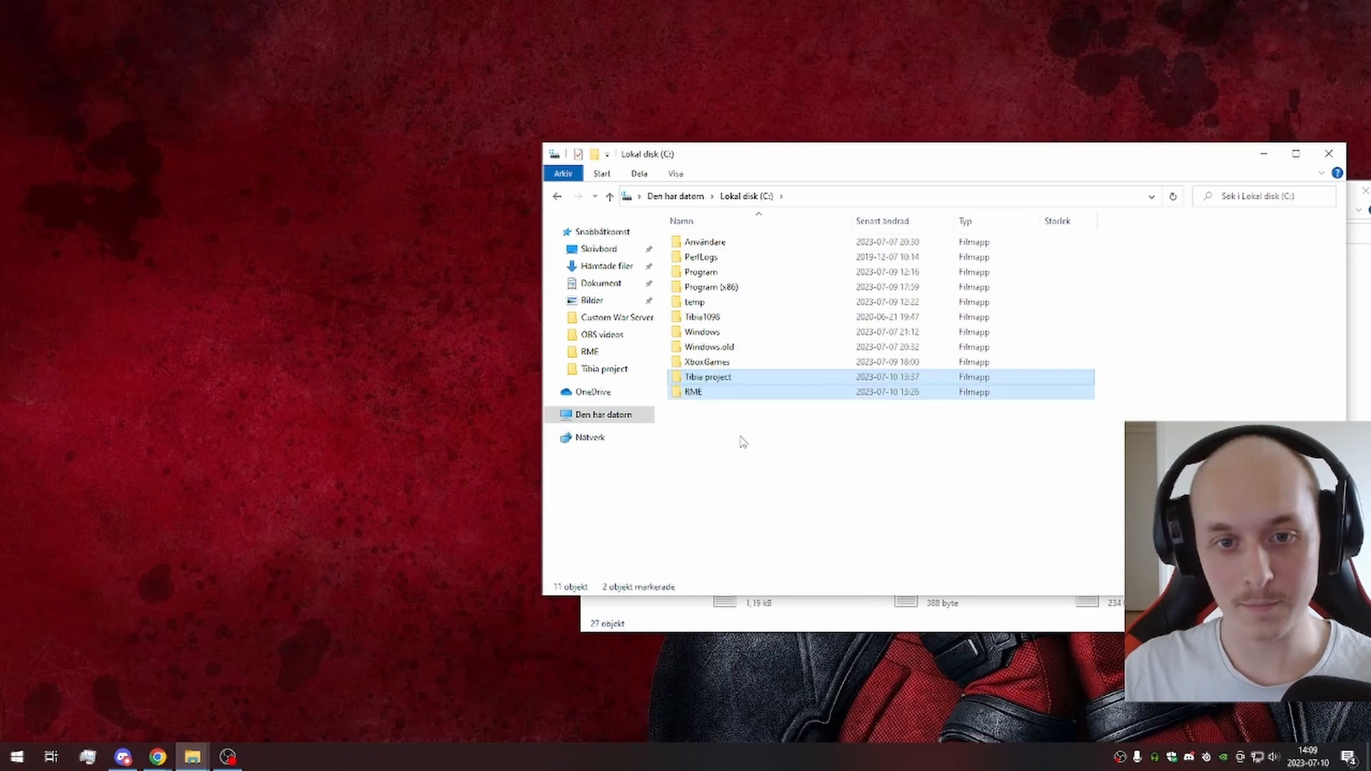
Step: Close the desktop folder window and run RME_x64 from C:\RME
left_click(709, 377)
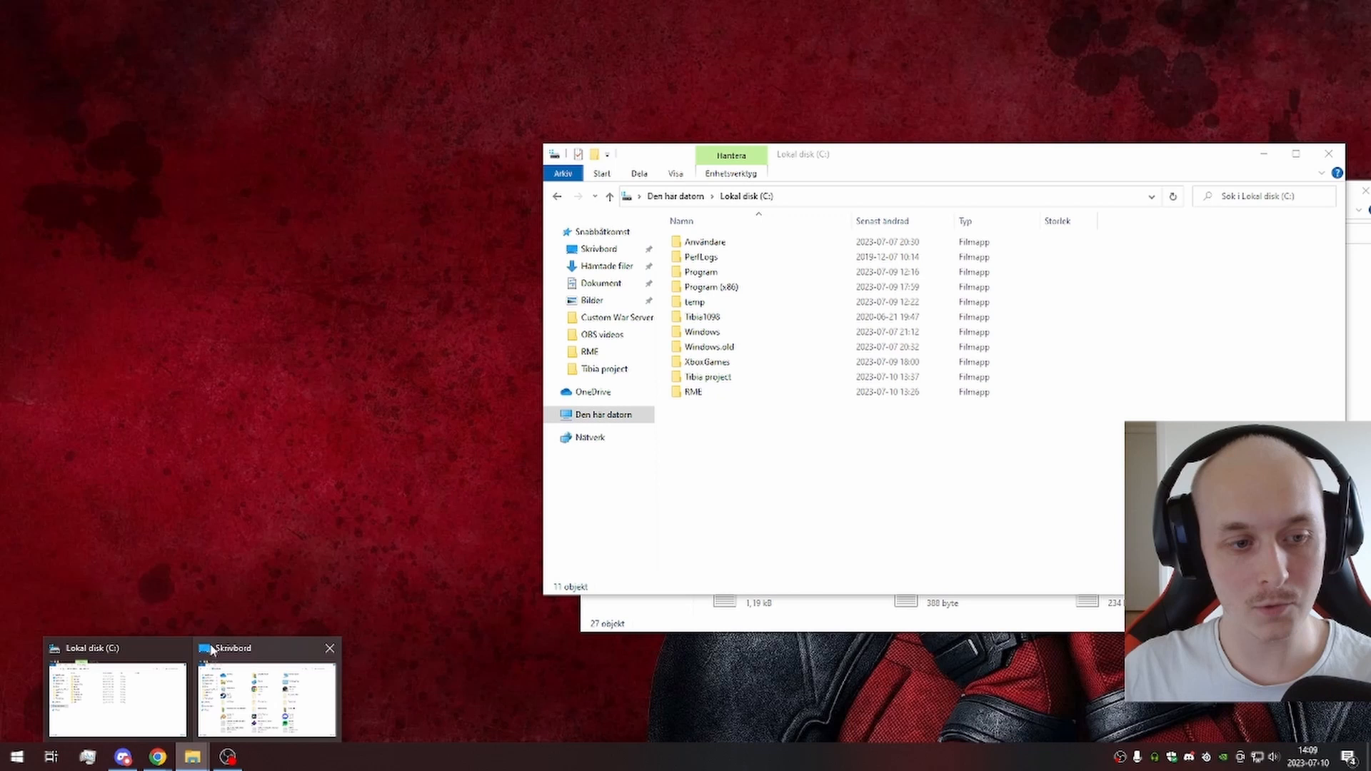
left_click(330, 648)
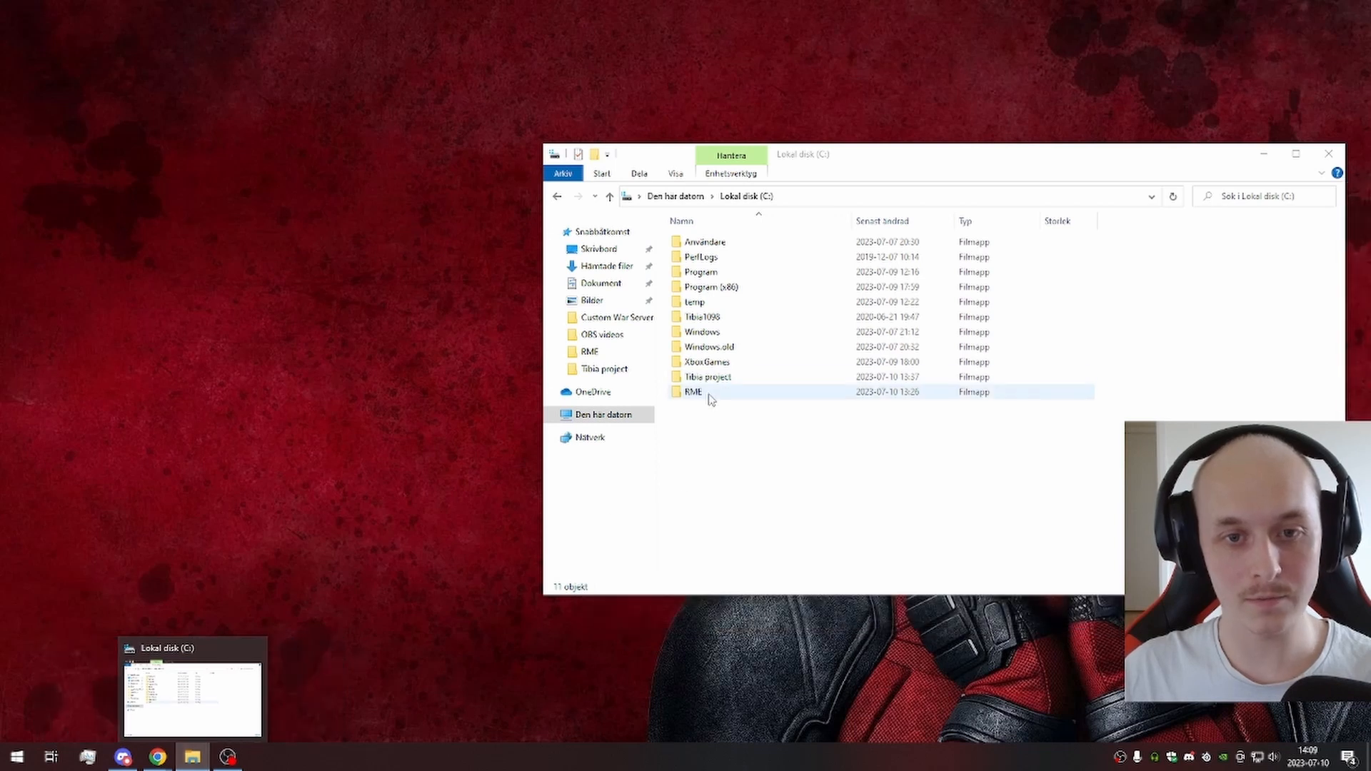
double_click(692, 392)
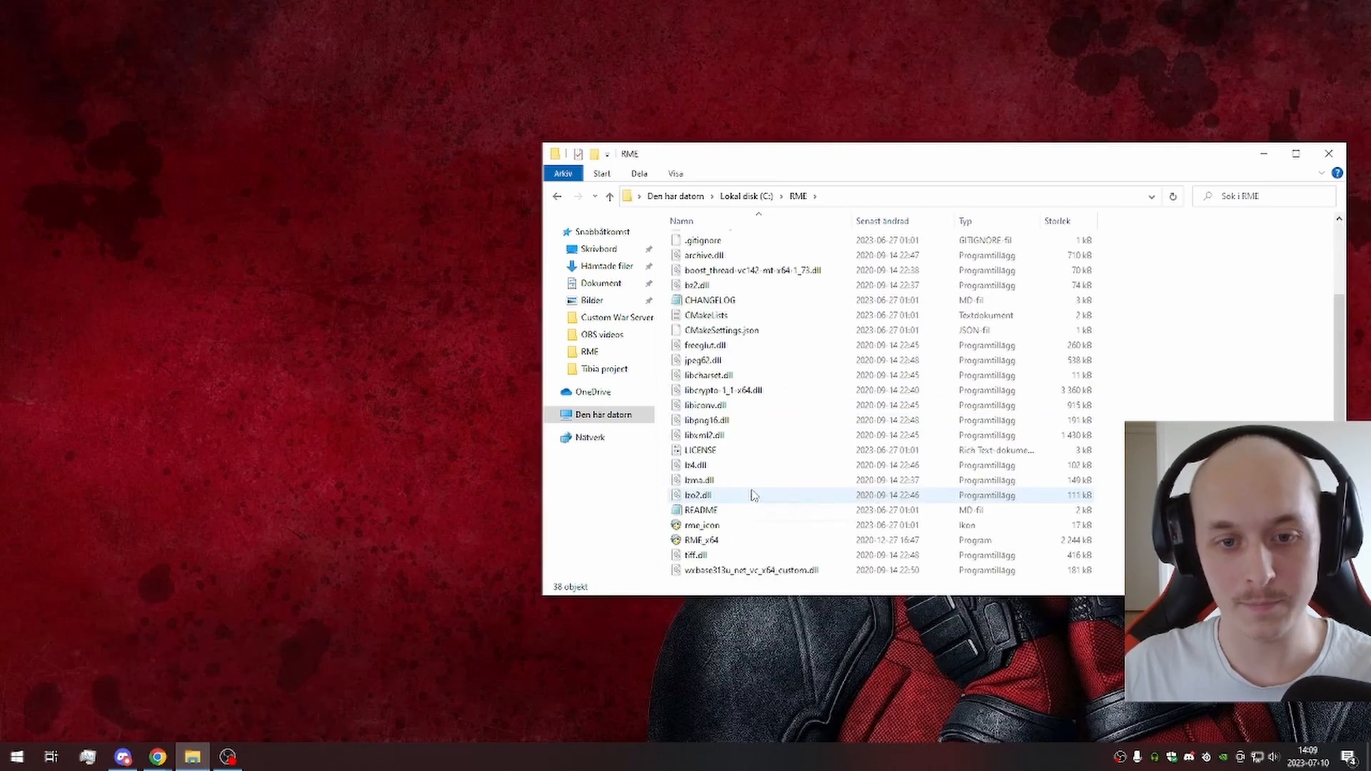
double_click(700, 540)
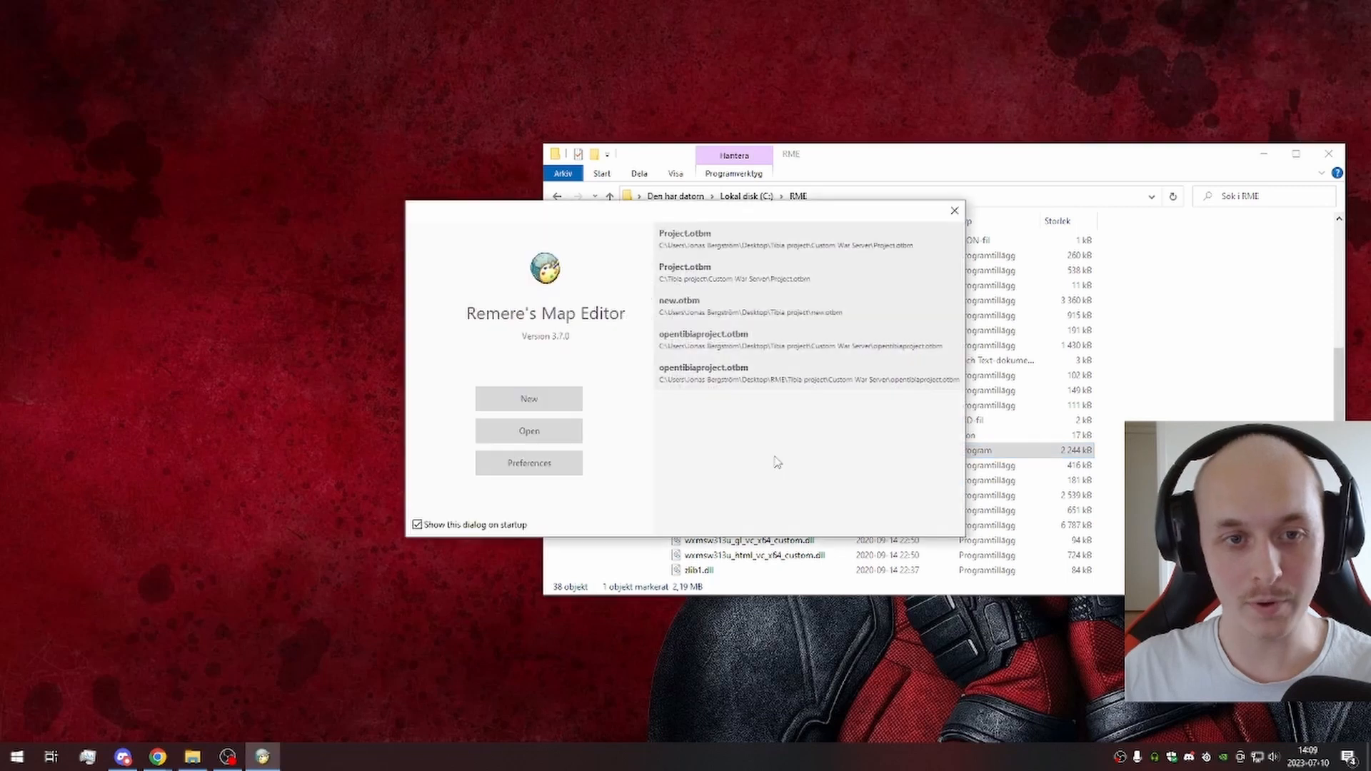
Step: Open Project.otbm from C:\Tibia project\Custom War Server and zoom in on the map
left_click(528, 430)
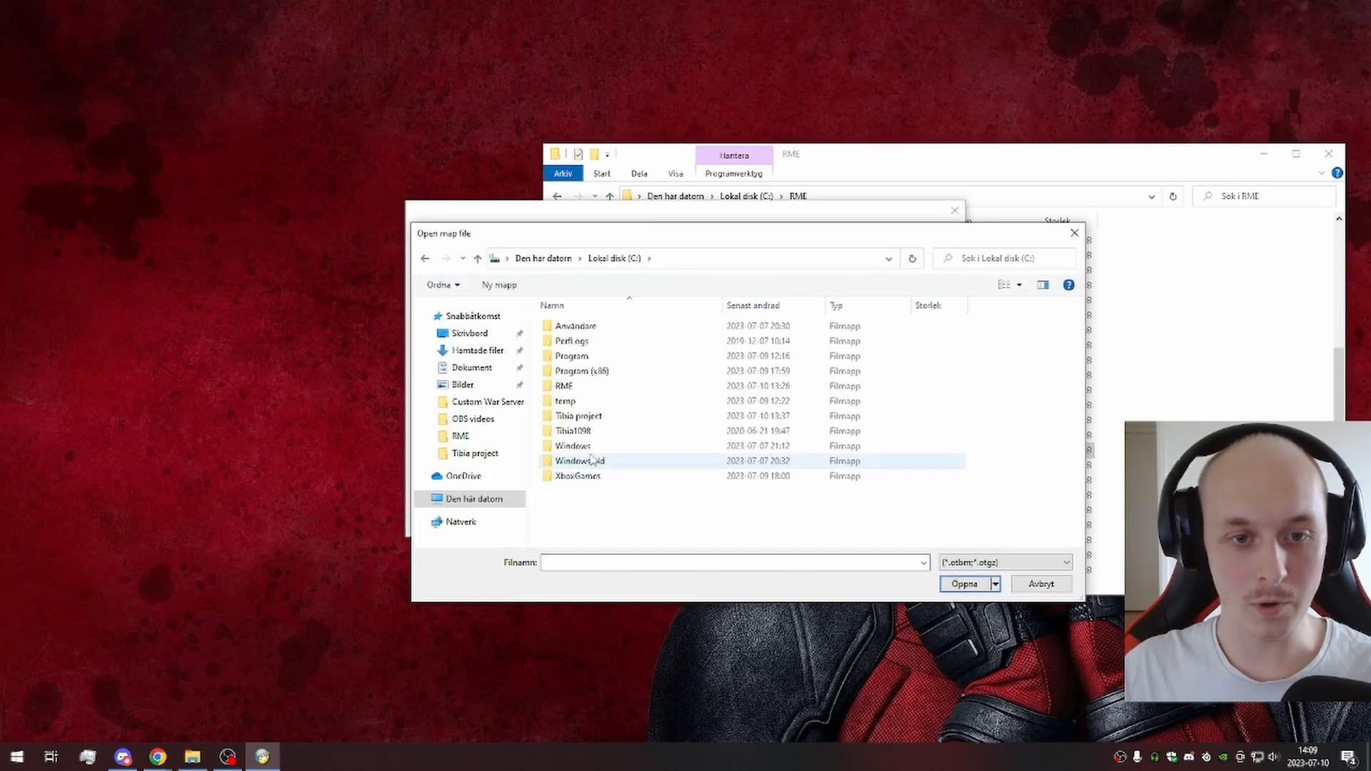
left_click(573, 446)
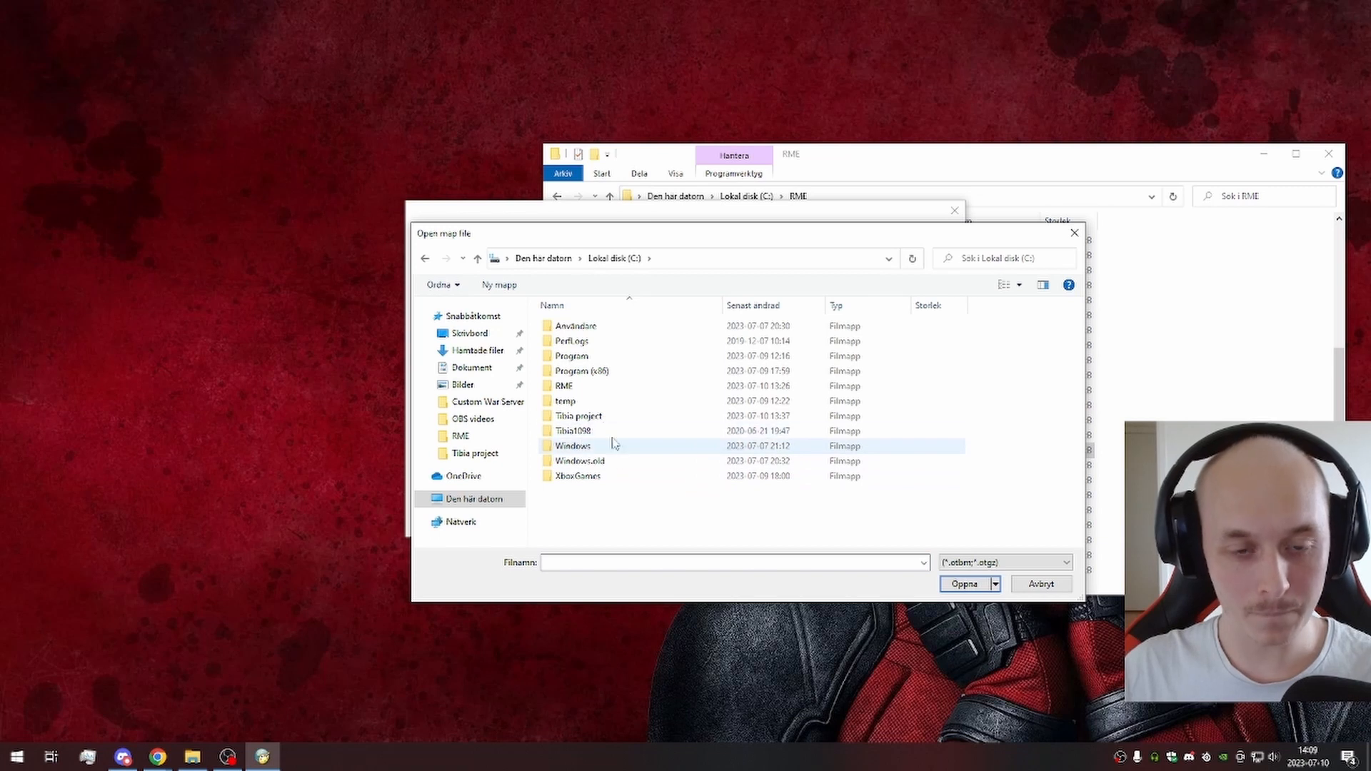
double_click(577, 415)
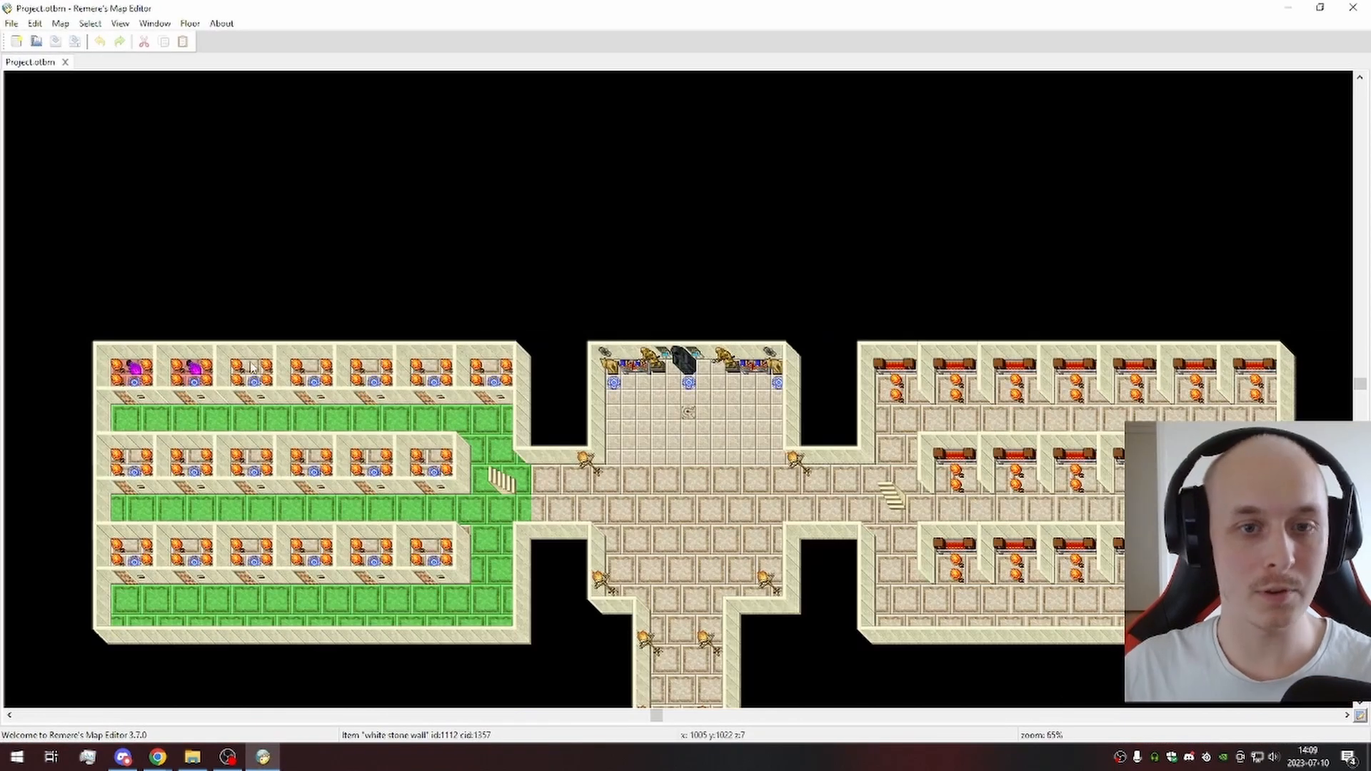
scroll("up", 3)
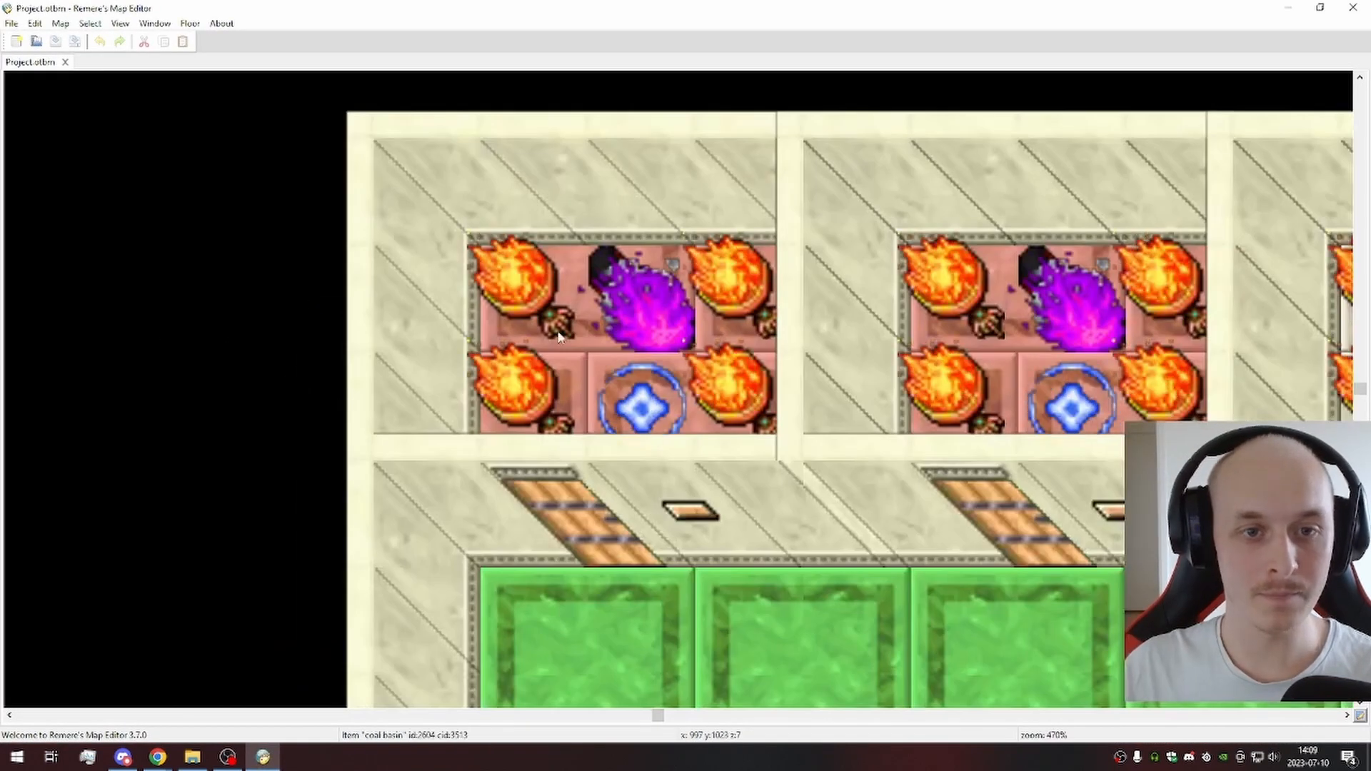